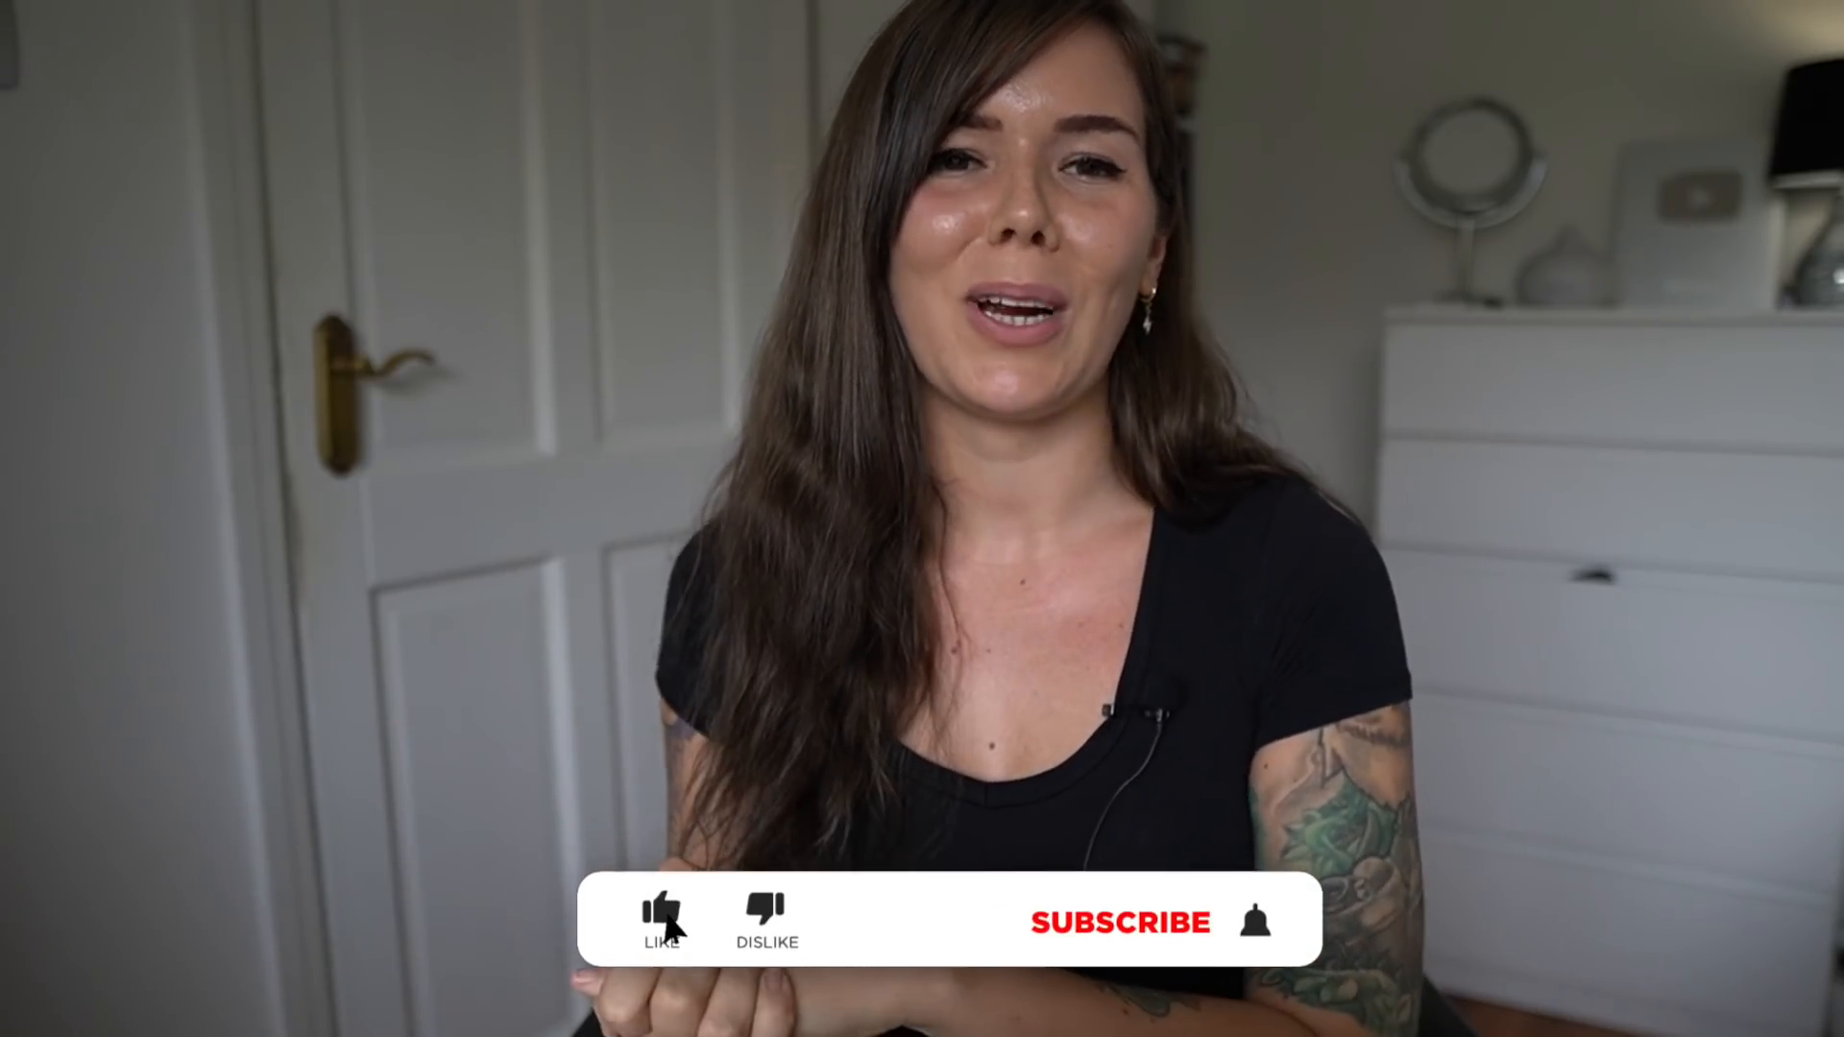
pyautogui.click(661, 918)
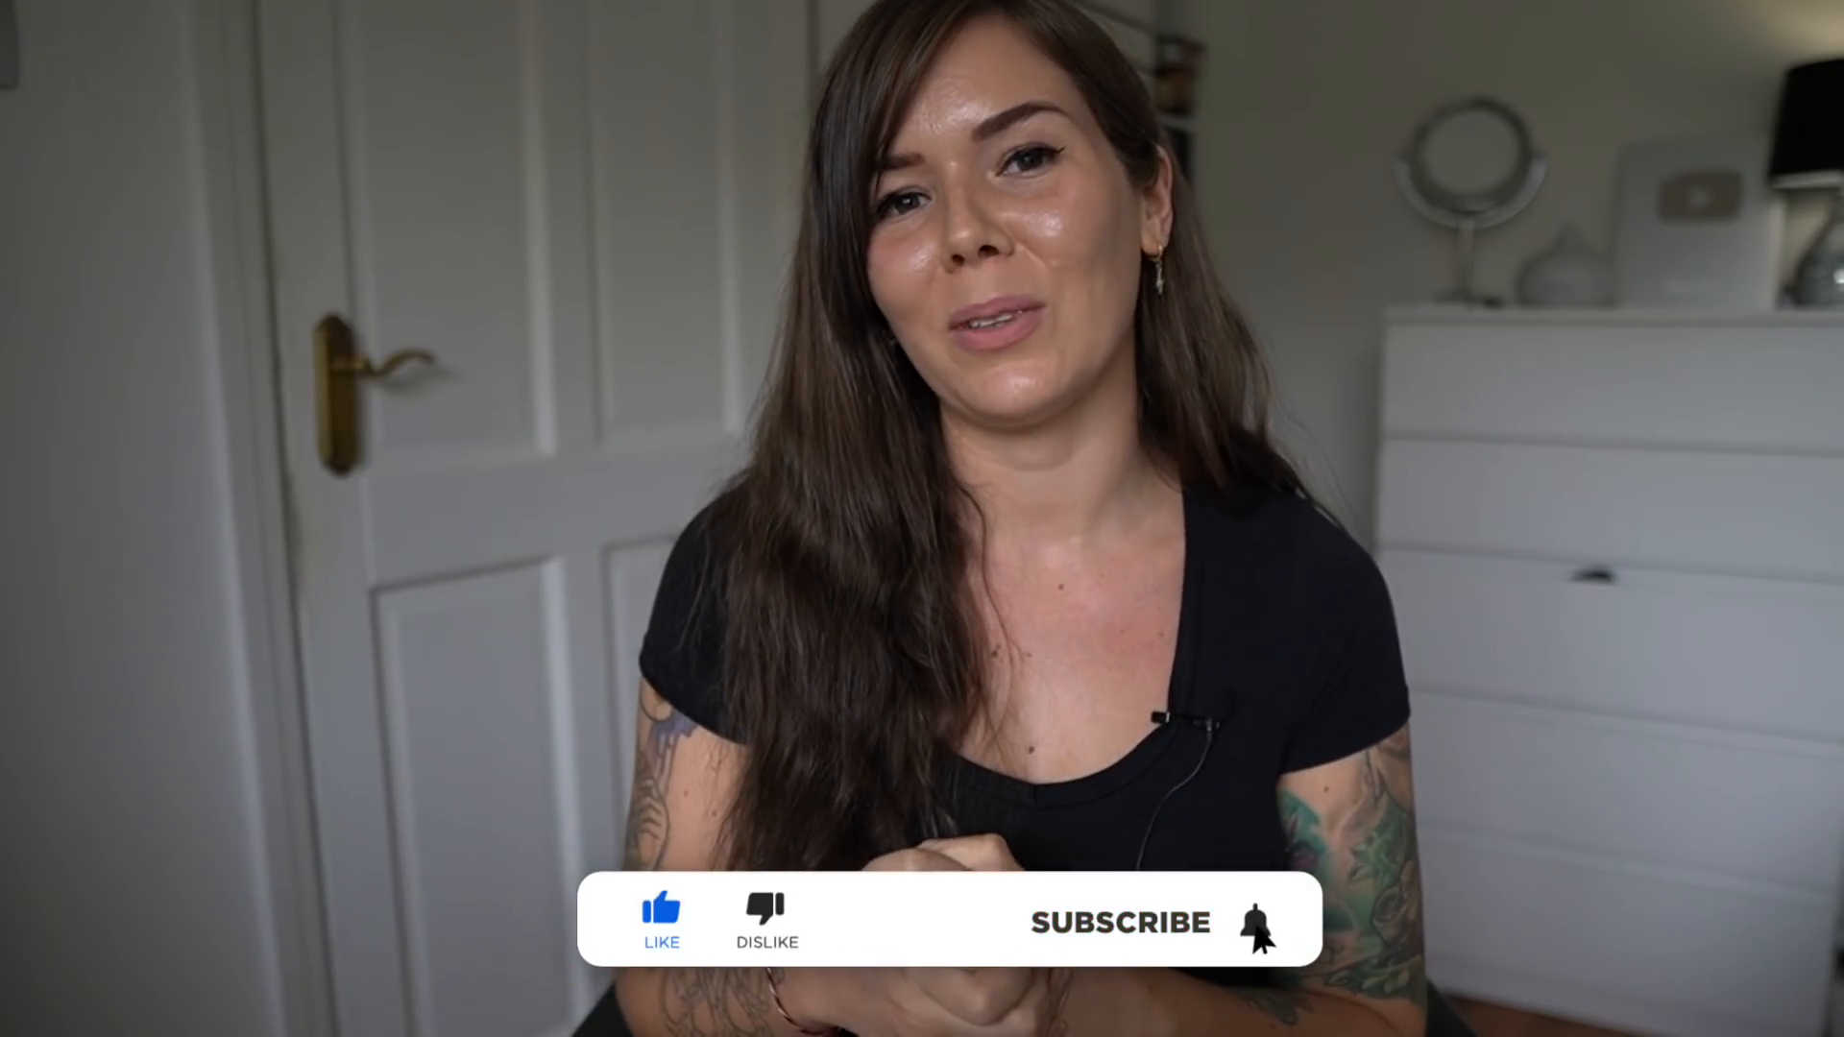